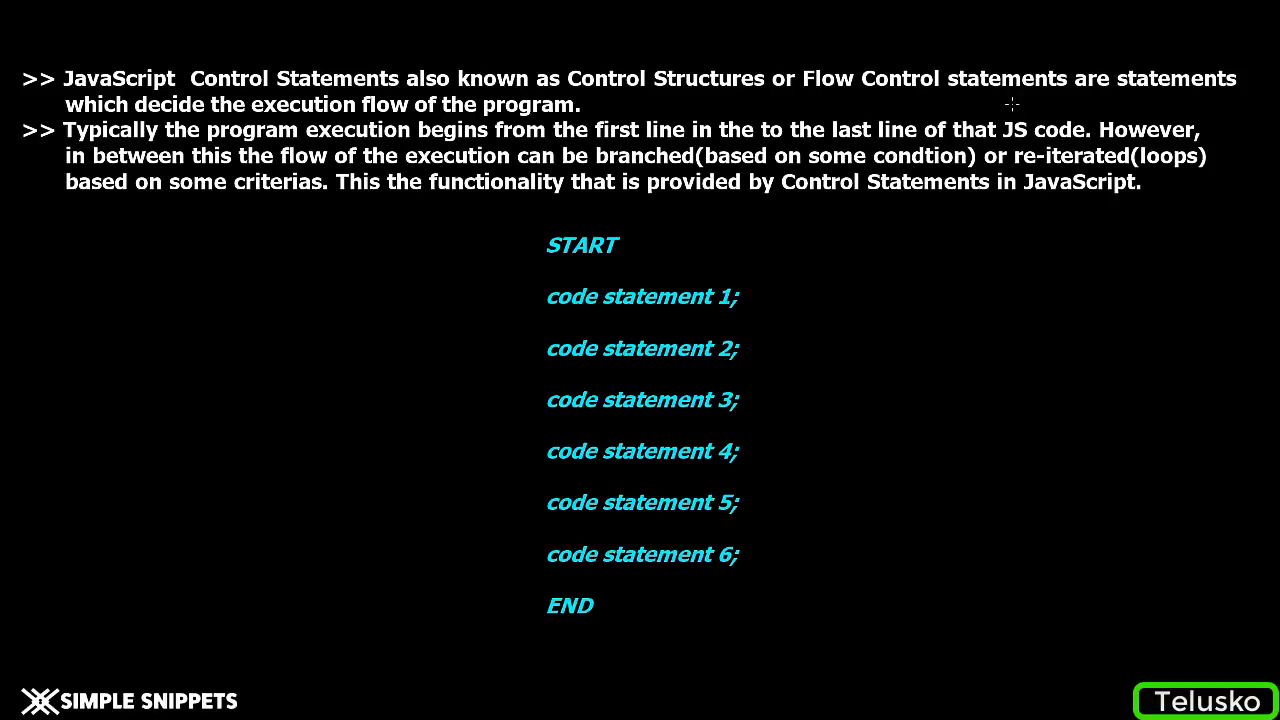
mouse_move(208, 228)
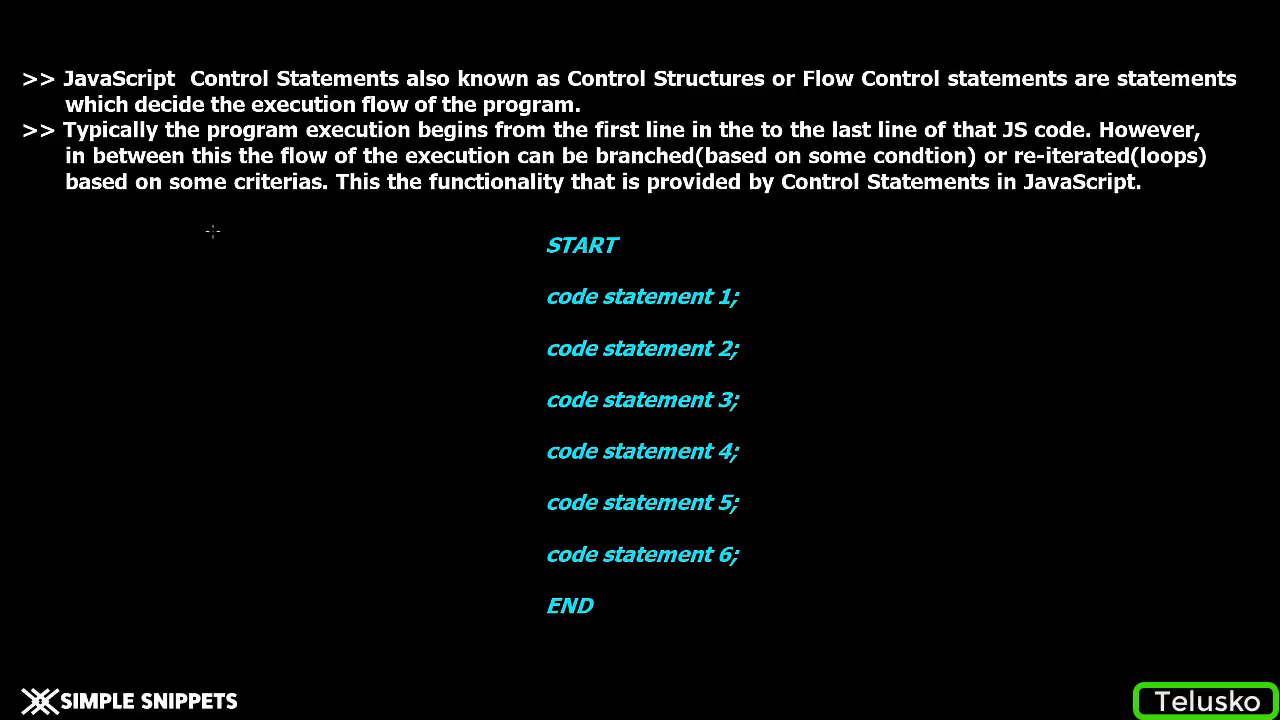
mouse_move(500, 246)
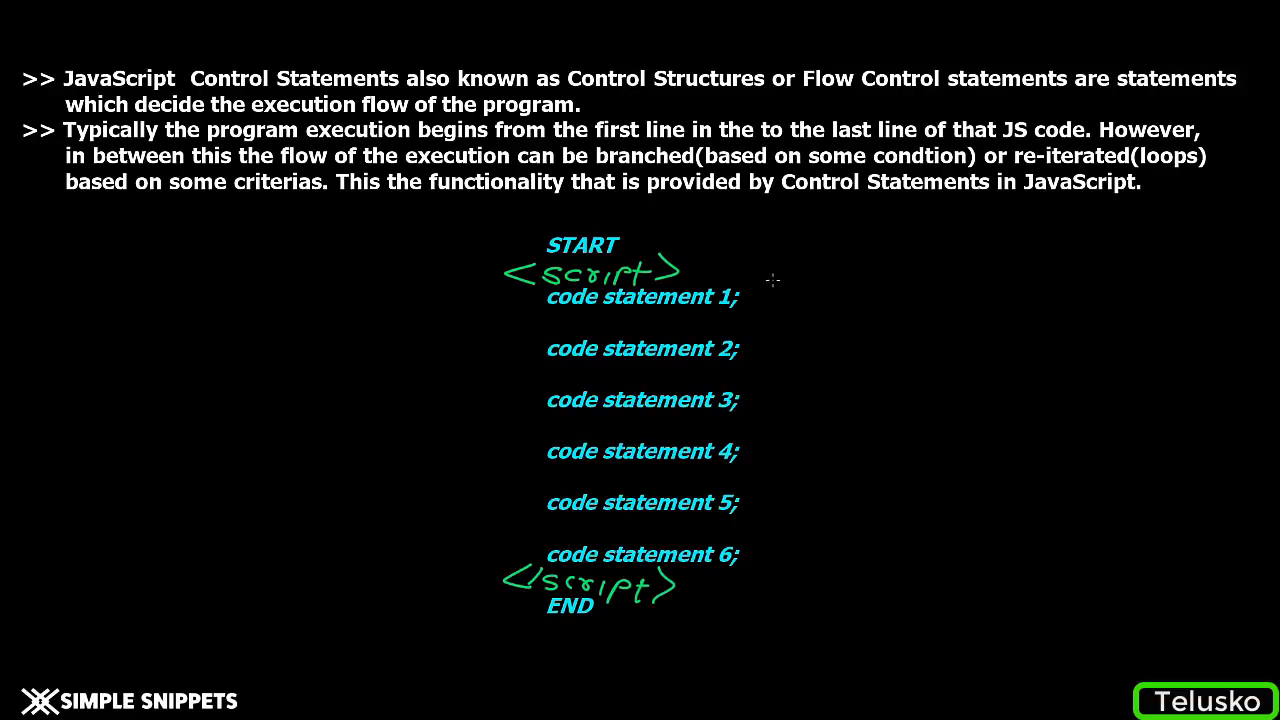
Mark code statements 1 and 3 with arrows, continuing from statement 3 down to statement 6.
left_click_drag(784, 270, 756, 300)
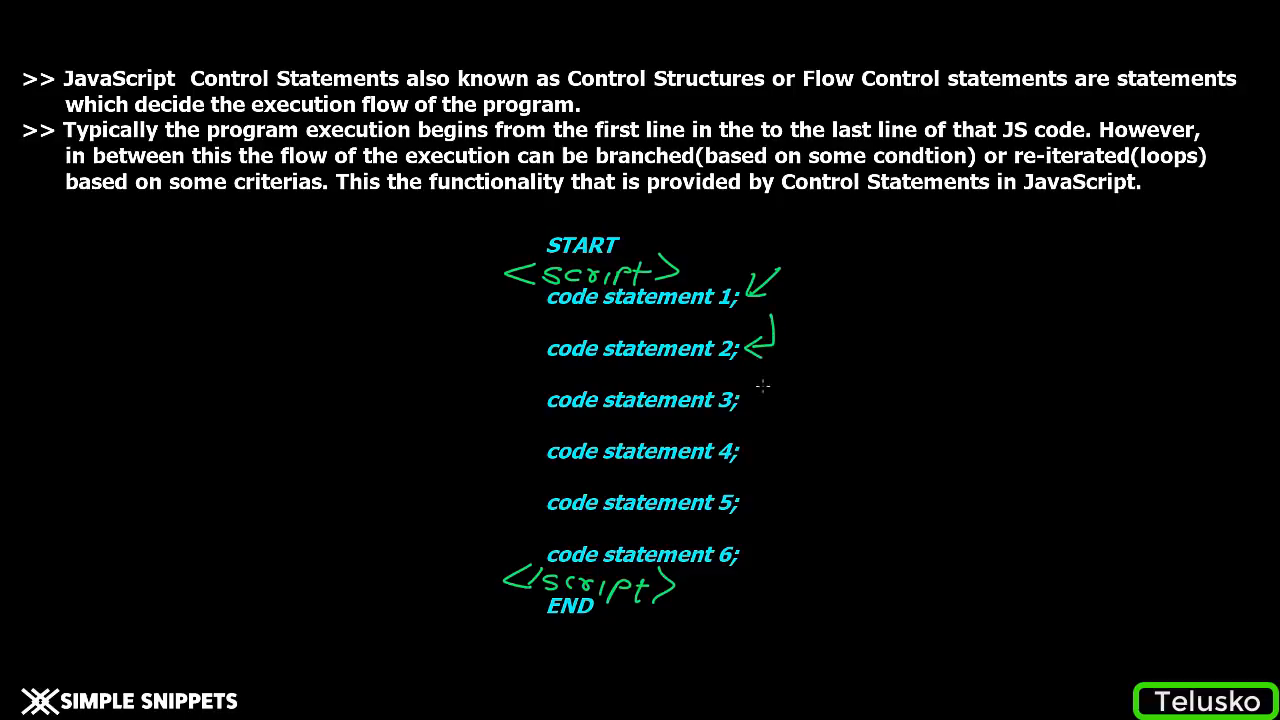
left_click_drag(784, 380, 756, 404)
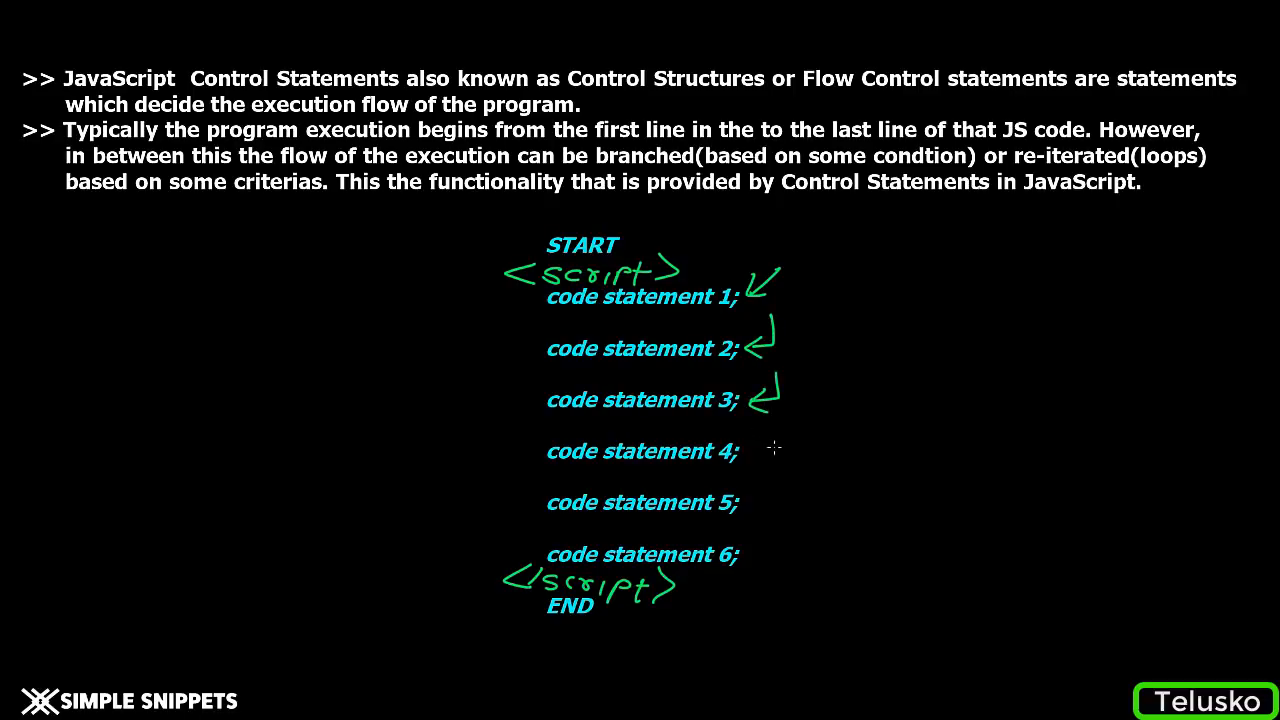
left_click_drag(776, 420, 780, 560)
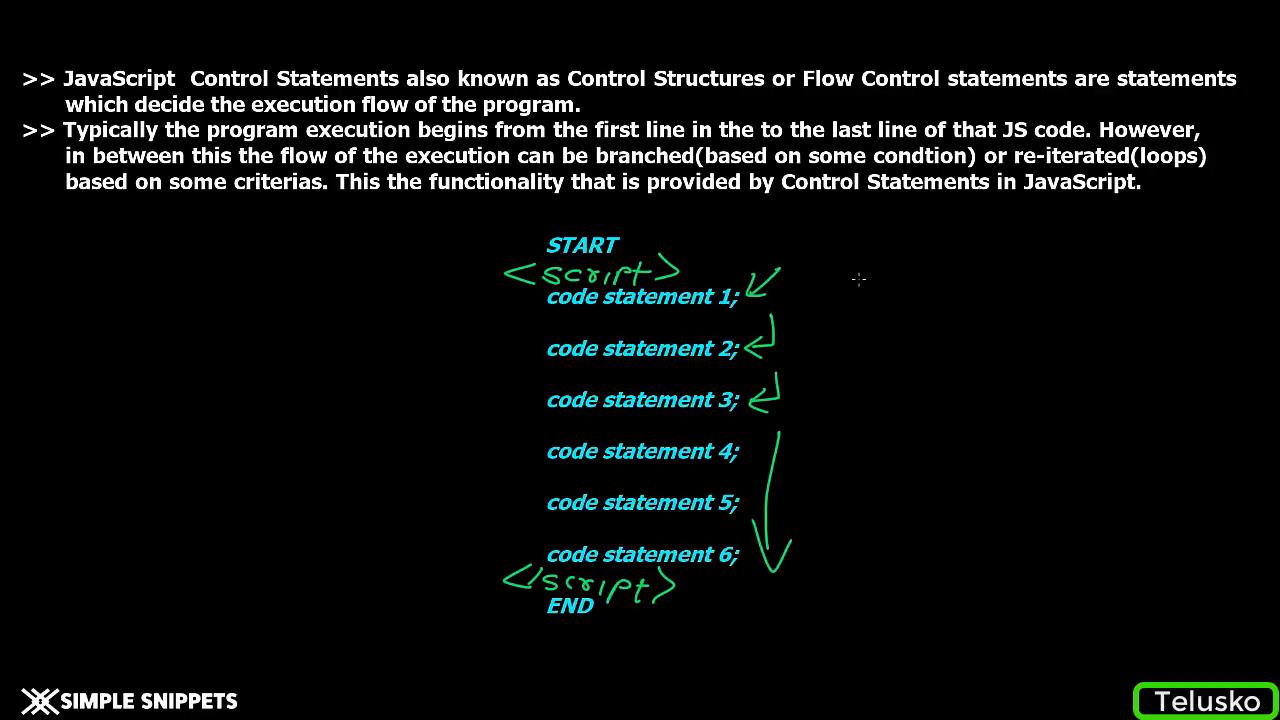
Draw long downward arrows beside the listing showing the code runs top to bottom.
left_click_drag(858, 276, 840, 576)
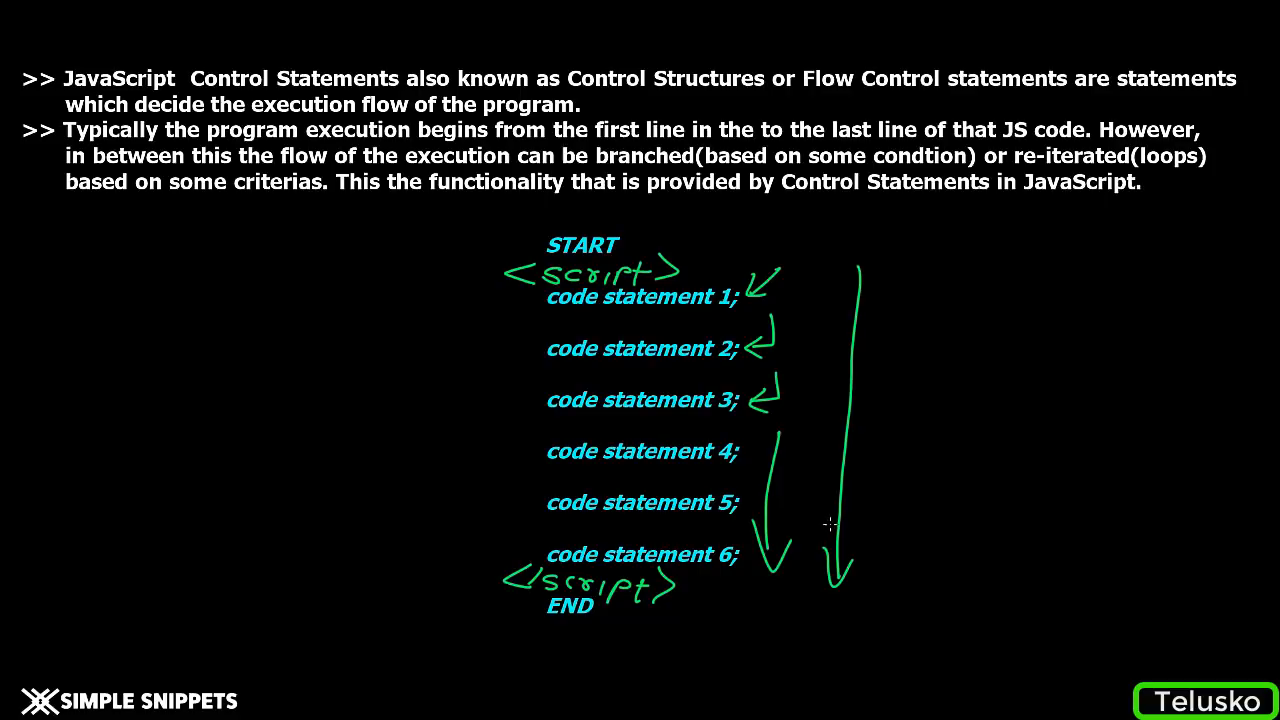
mouse_move(798, 380)
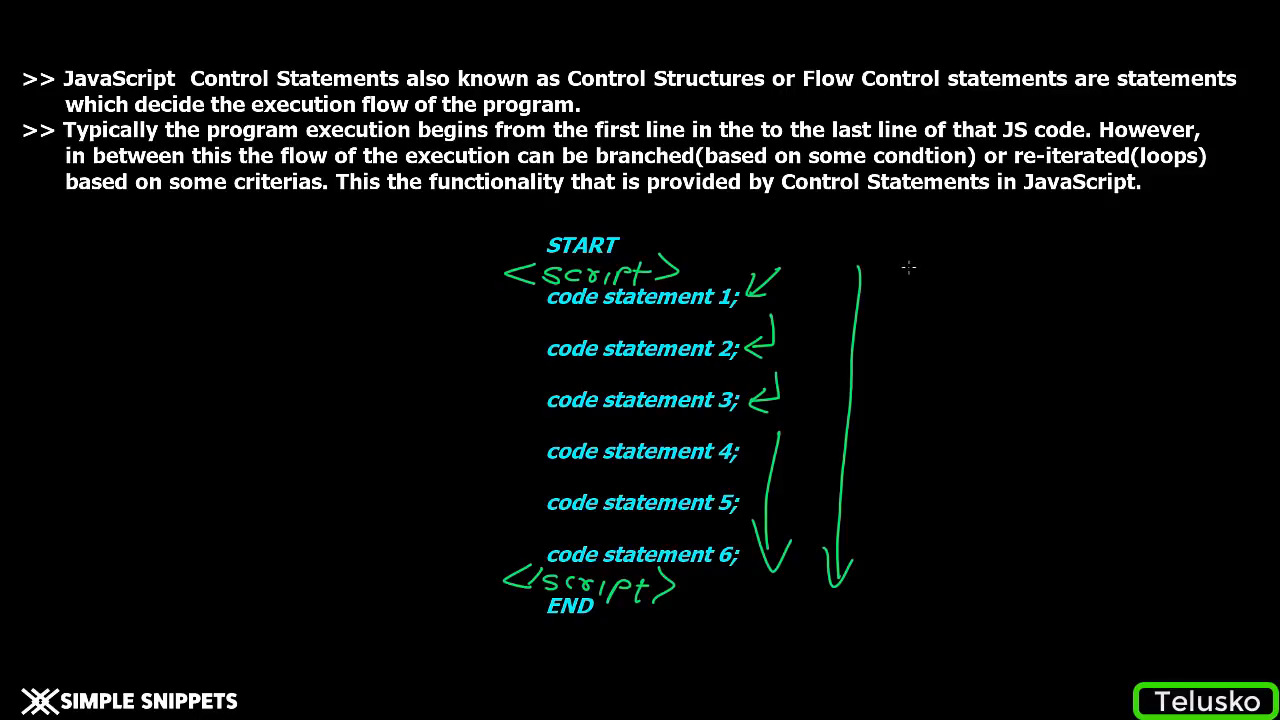
left_click_drag(904, 270, 900, 576)
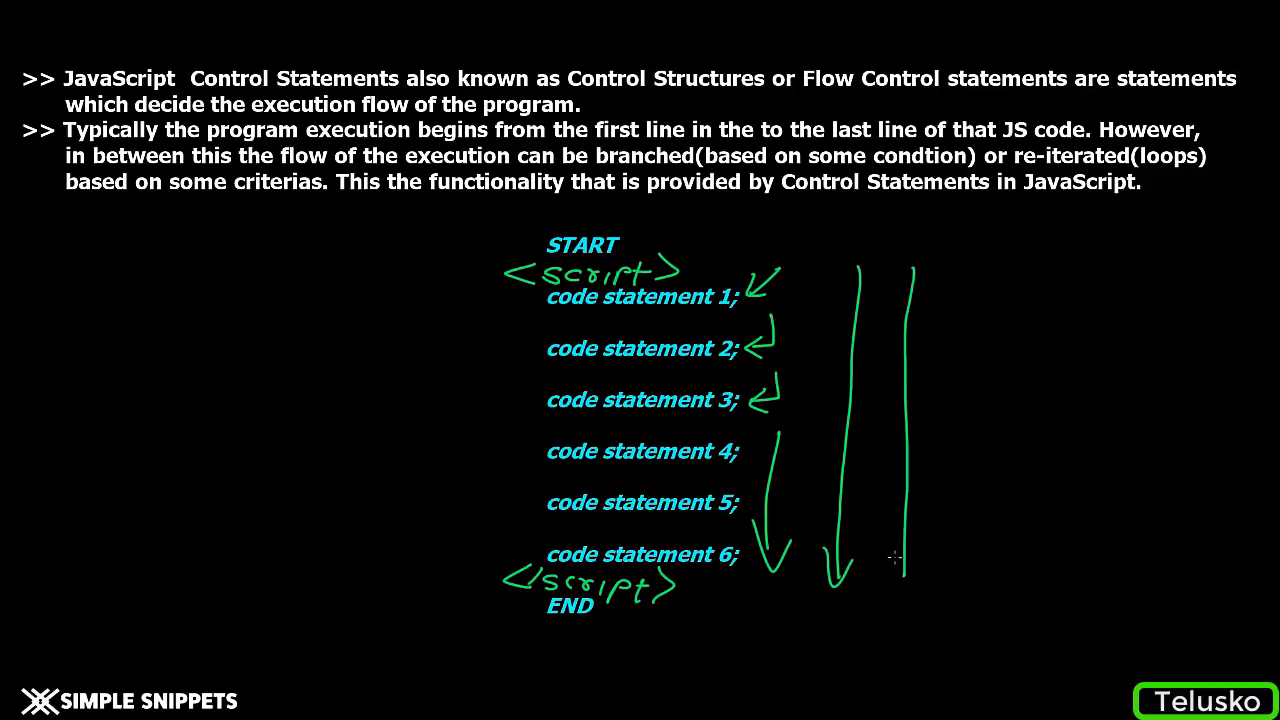
left_click_drag(900, 470, 904, 576)
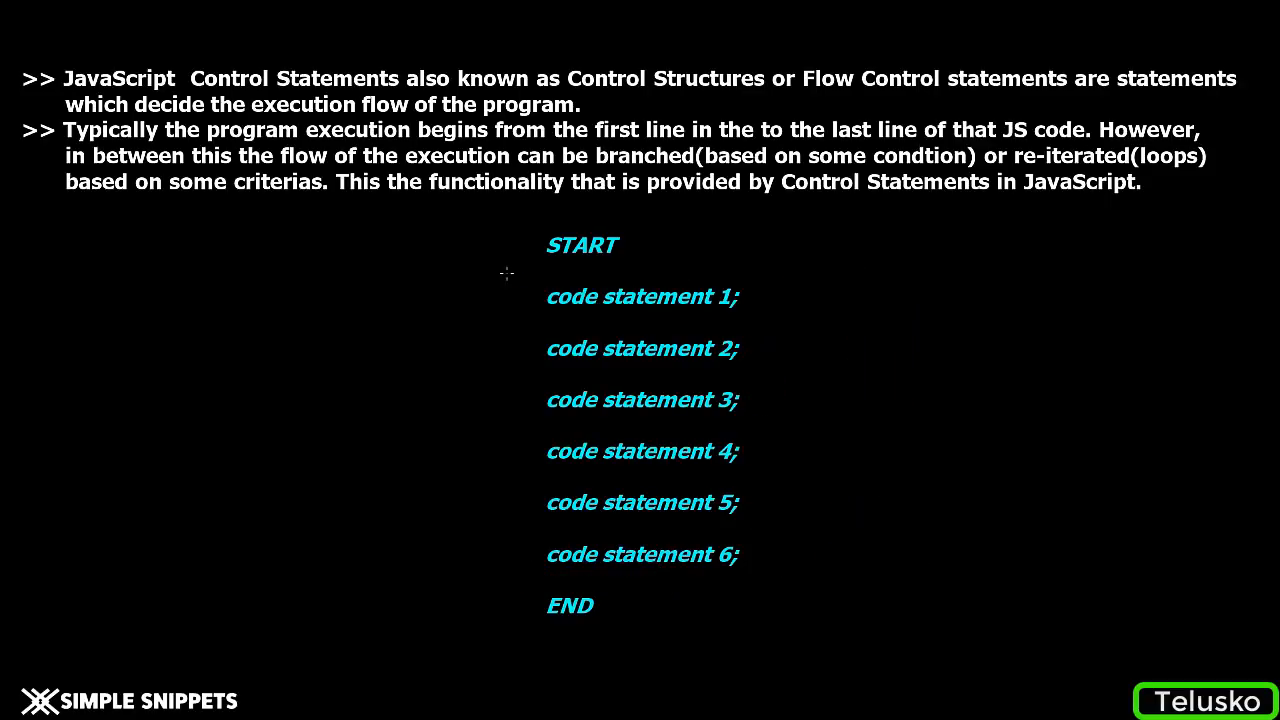
mouse_move(784, 290)
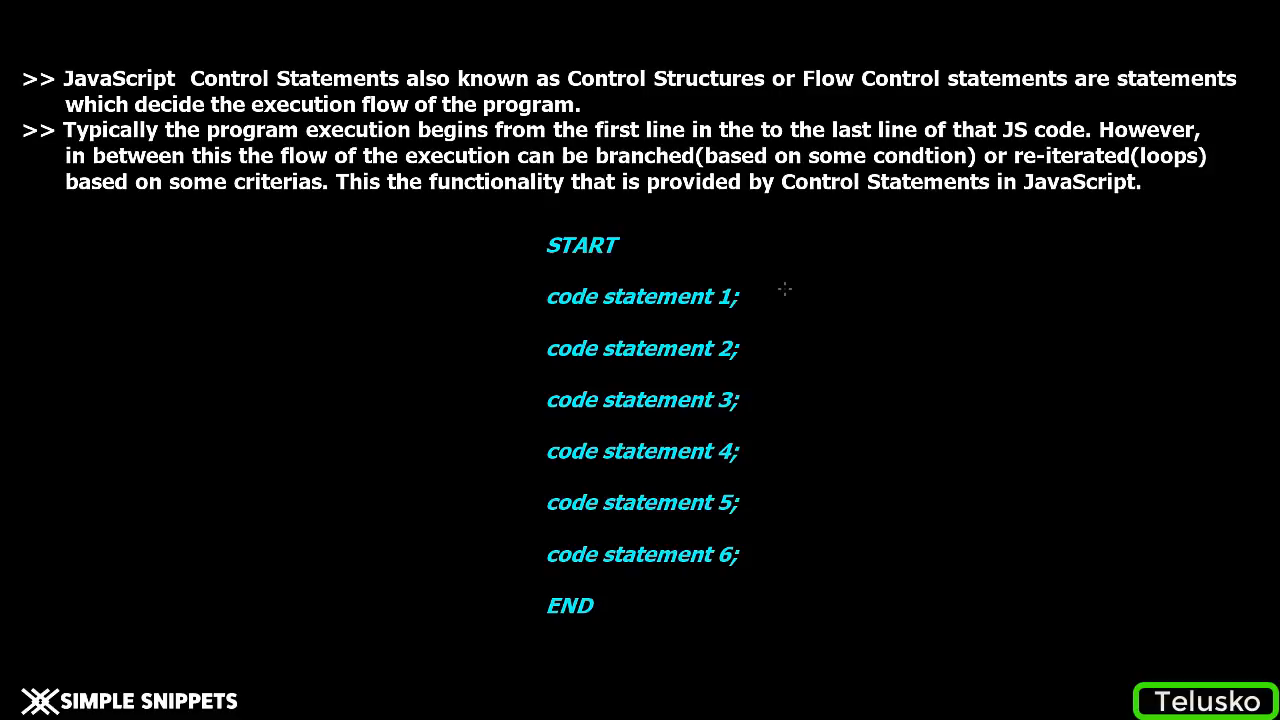
mouse_move(780, 284)
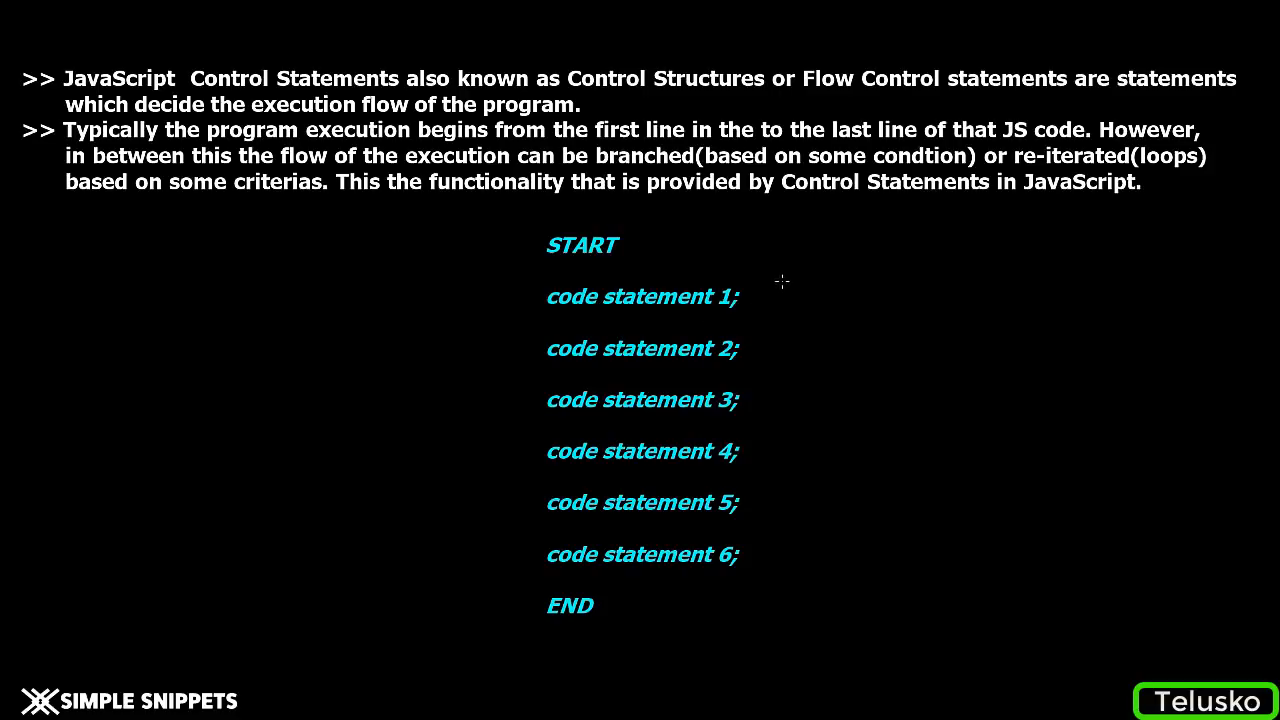
Draw a loop-back arrow to code statement 3, box it and note it repeats 100 times.
left_click_drag(786, 284, 772, 396)
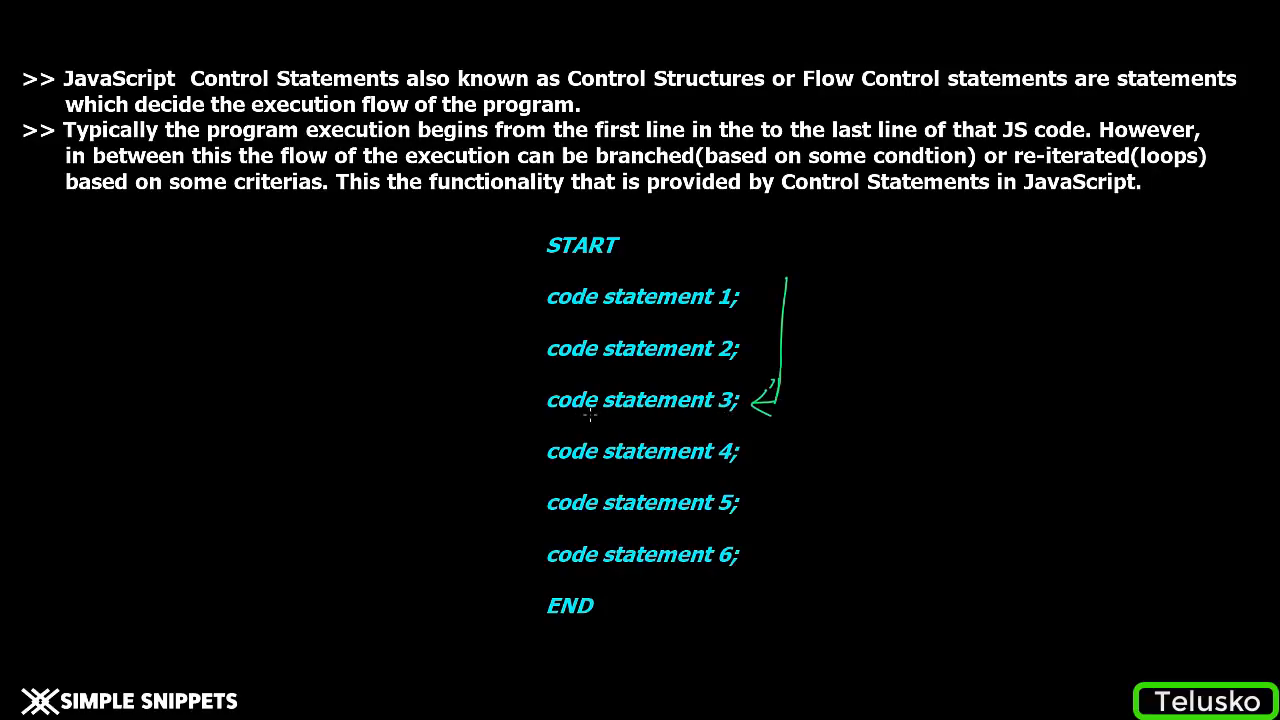
left_click_drag(590, 418, 760, 400)
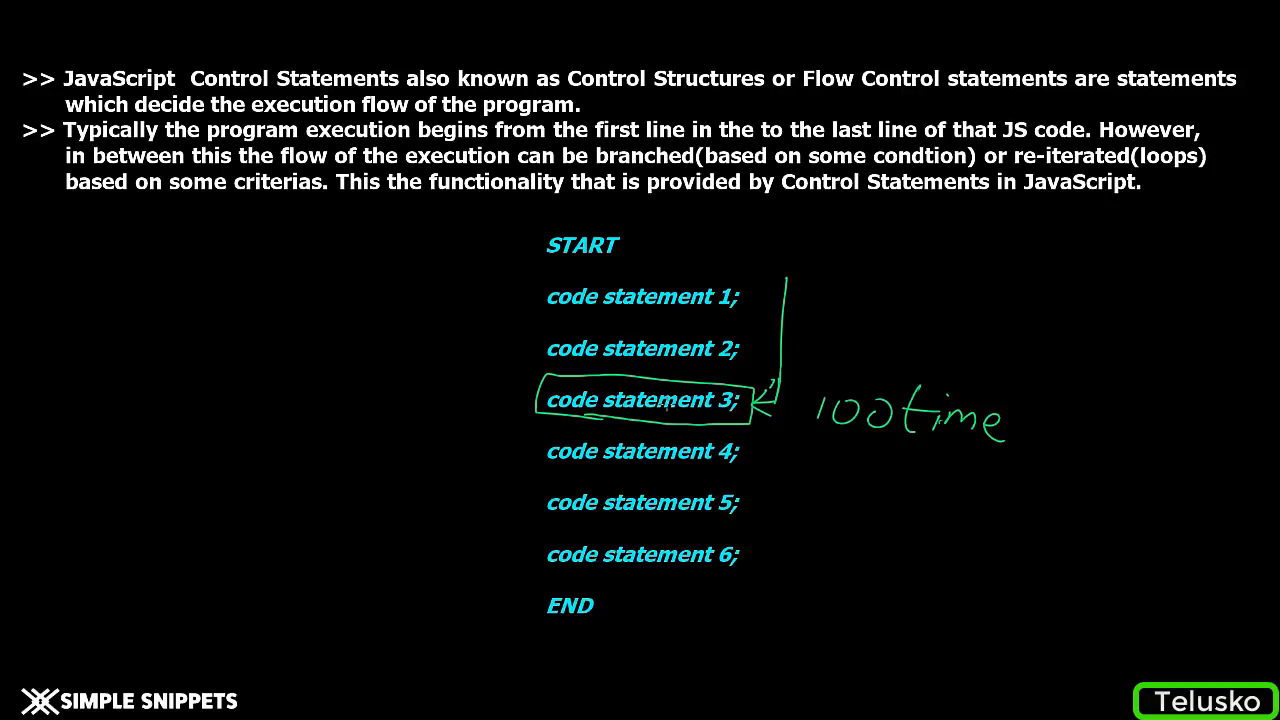
mouse_move(484, 500)
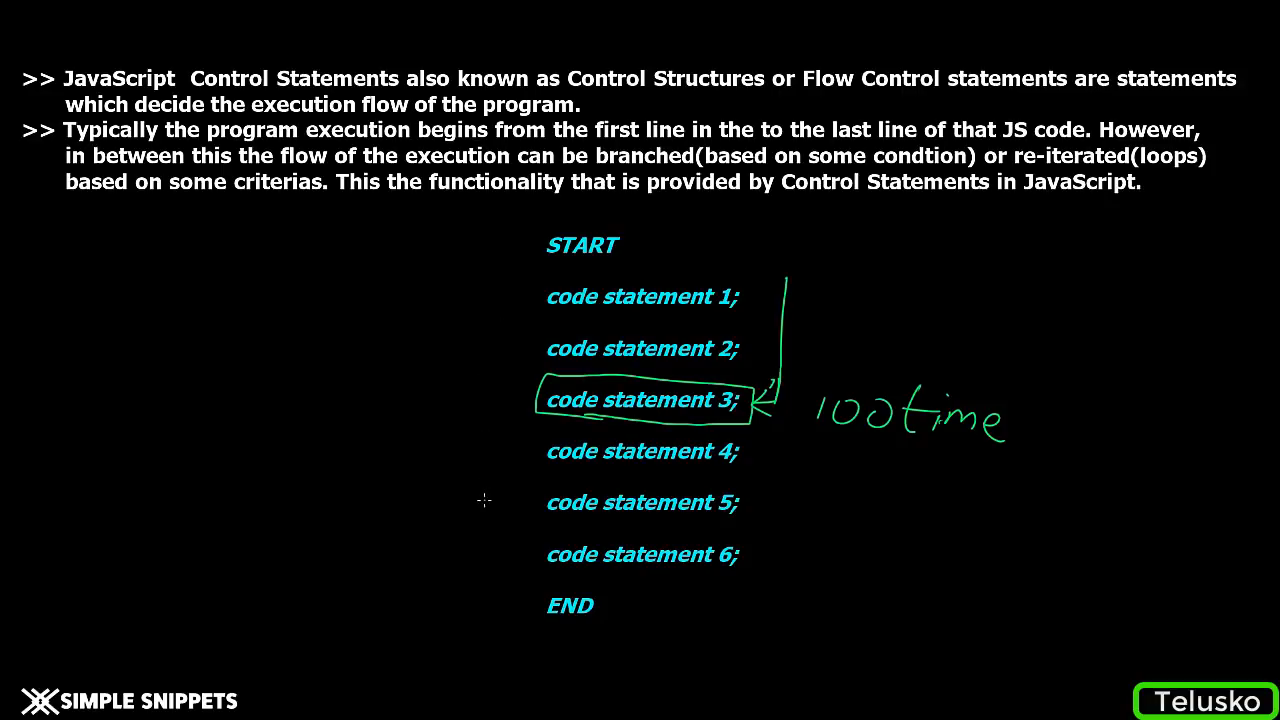
Point an arrow at code statement 5 and branch var = 5 toward odd and even.
left_click_drag(484, 500, 540, 502)
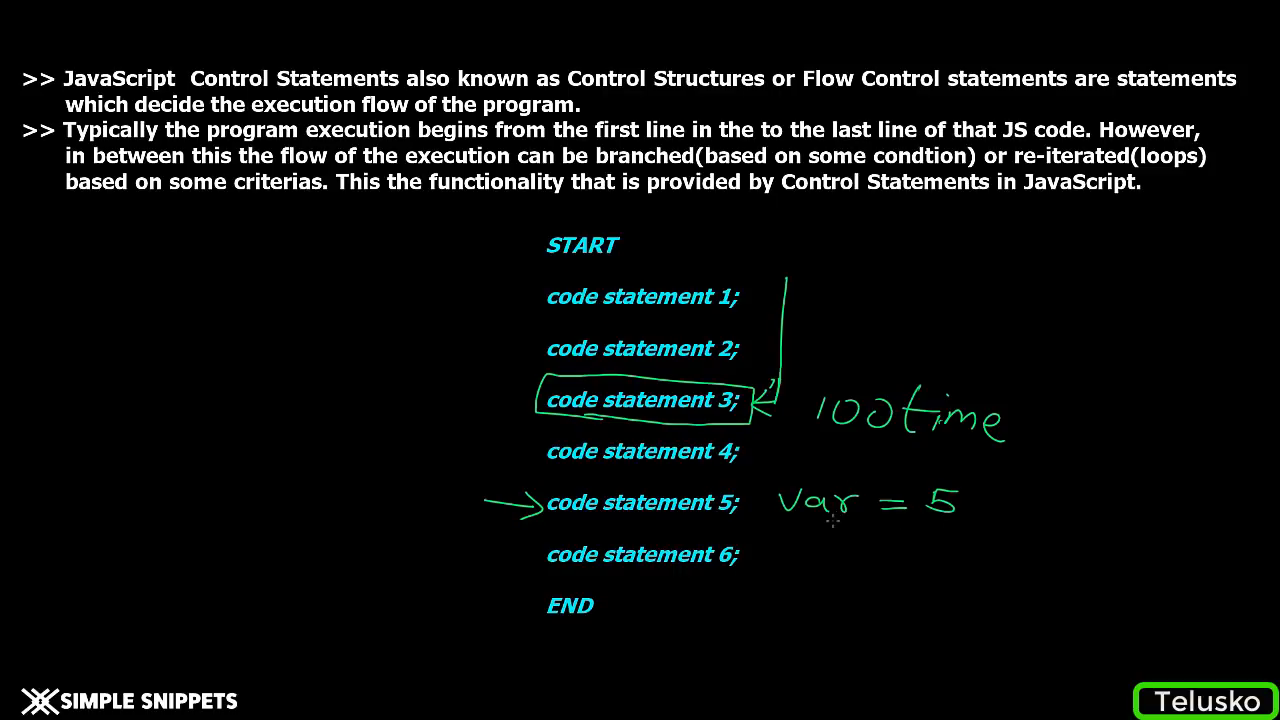
left_click_drag(970, 502, 1080, 502)
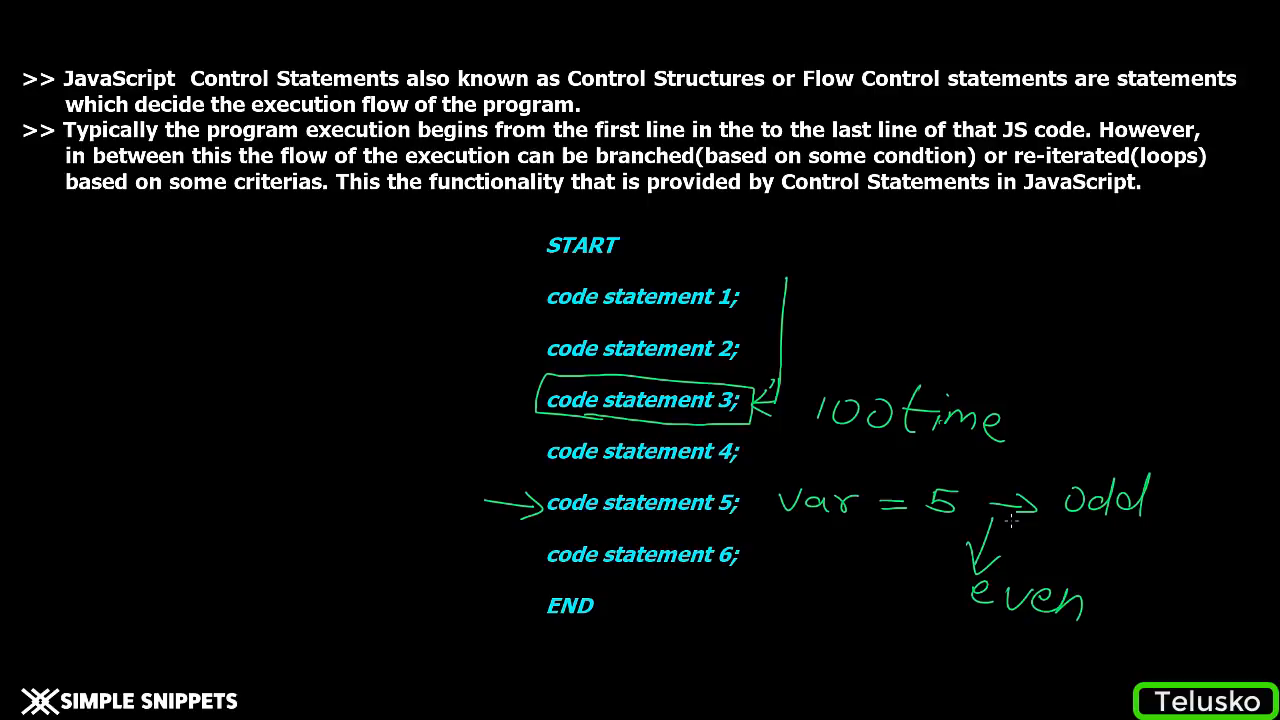
mouse_move(444, 400)
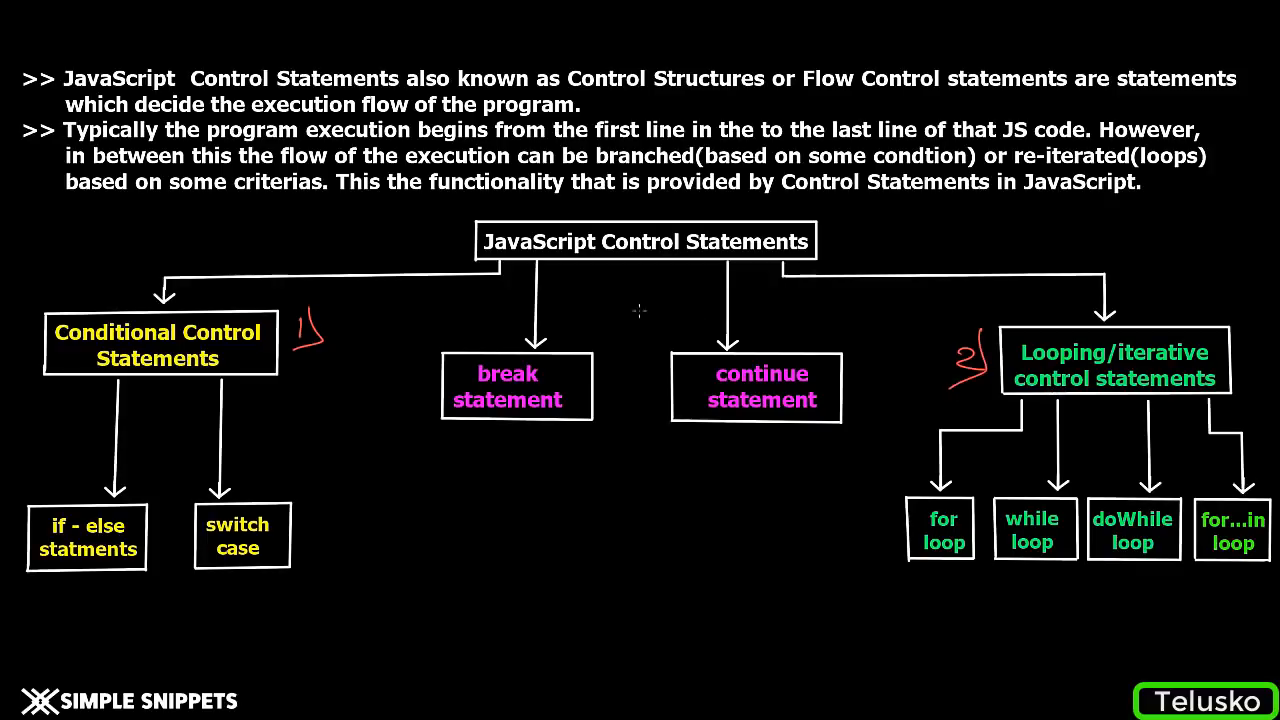
mouse_move(472, 378)
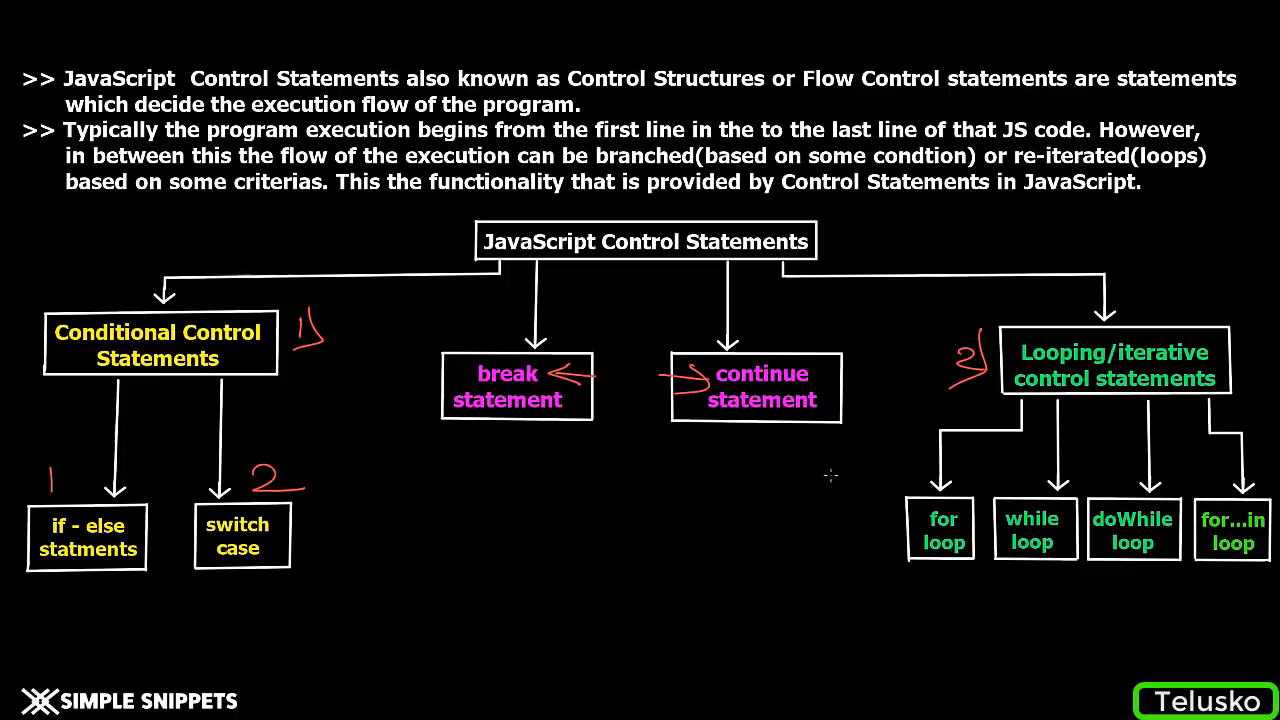
mouse_move(848, 490)
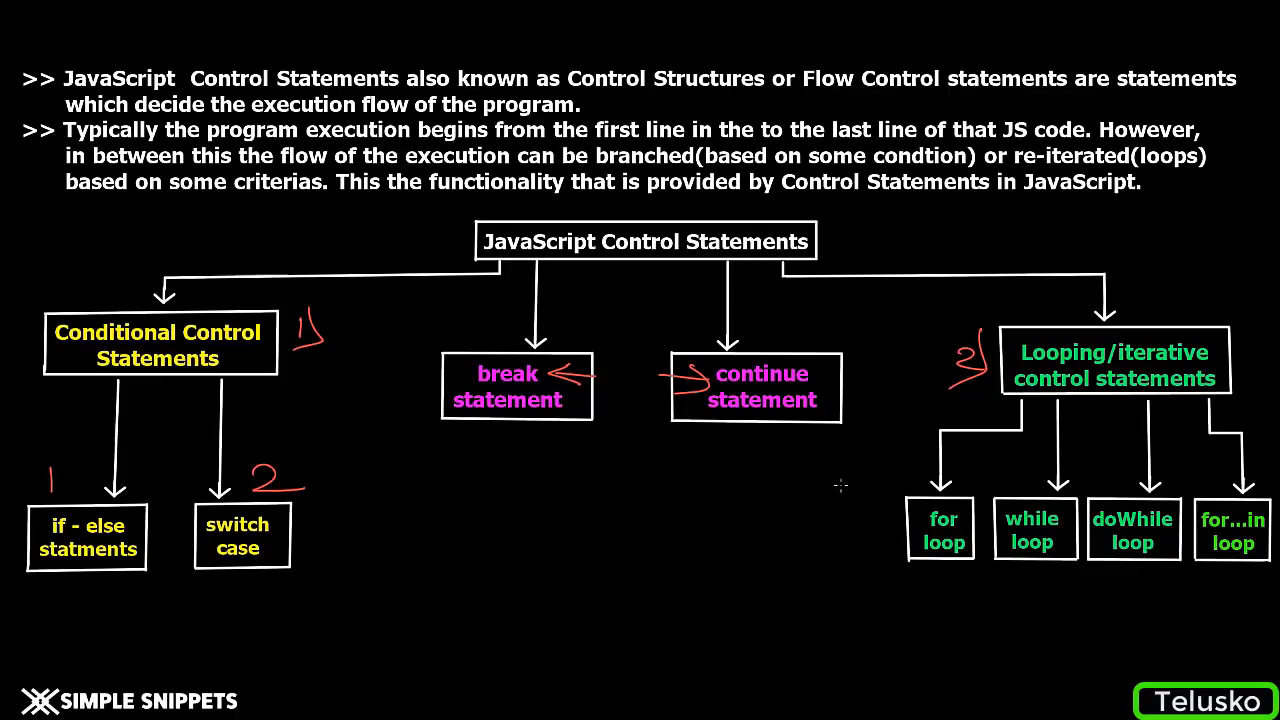
Point an arrow at the for loop box in the diagram.
left_click_drag(870, 524, 904, 524)
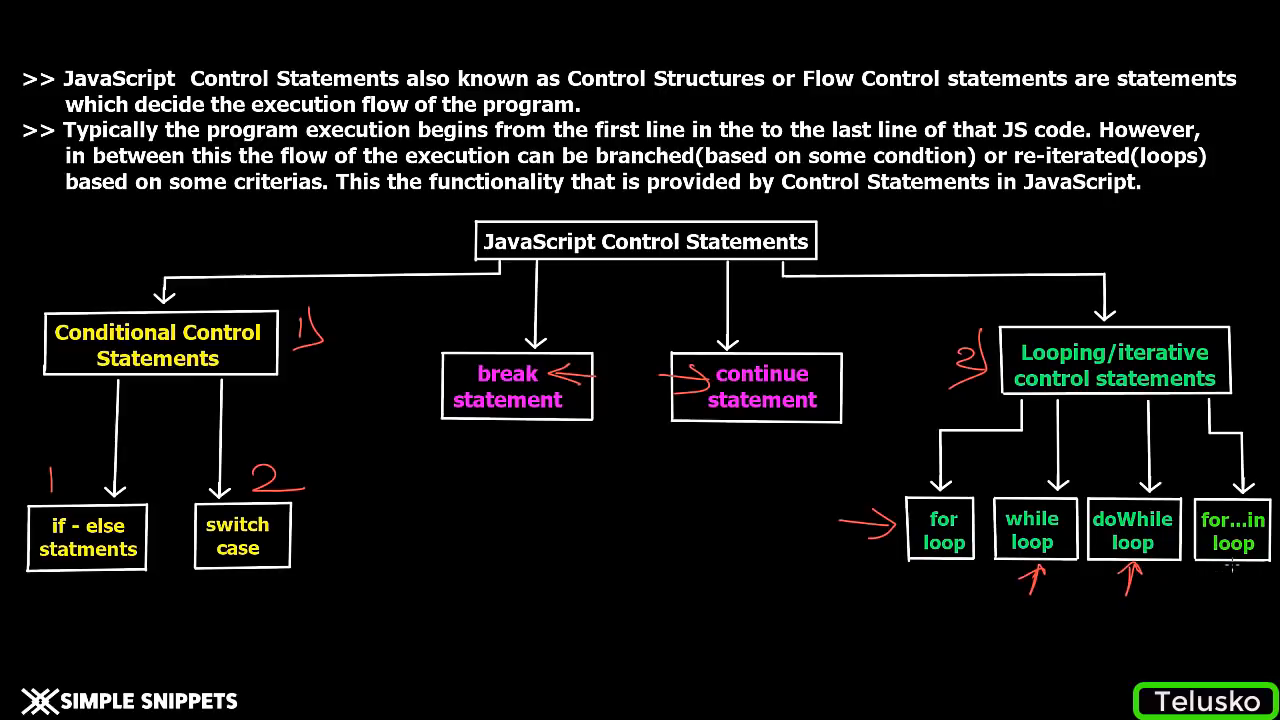
mouse_move(1232, 576)
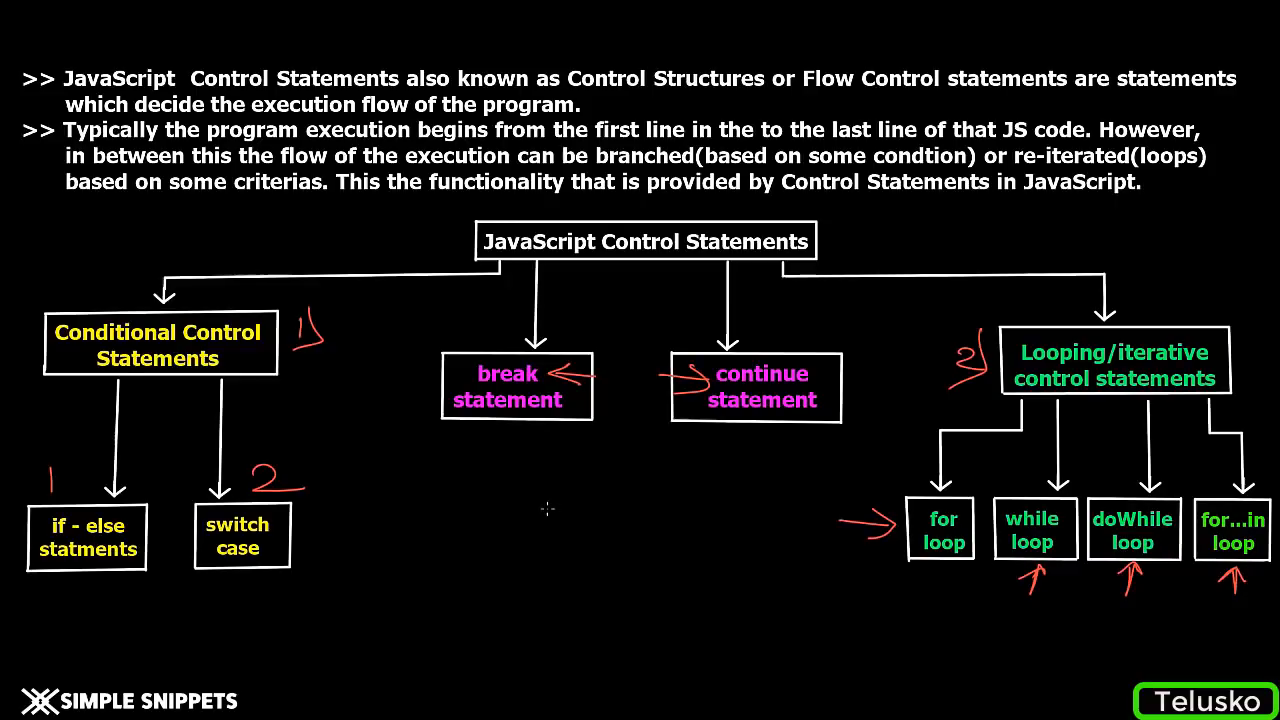
mouse_move(144, 518)
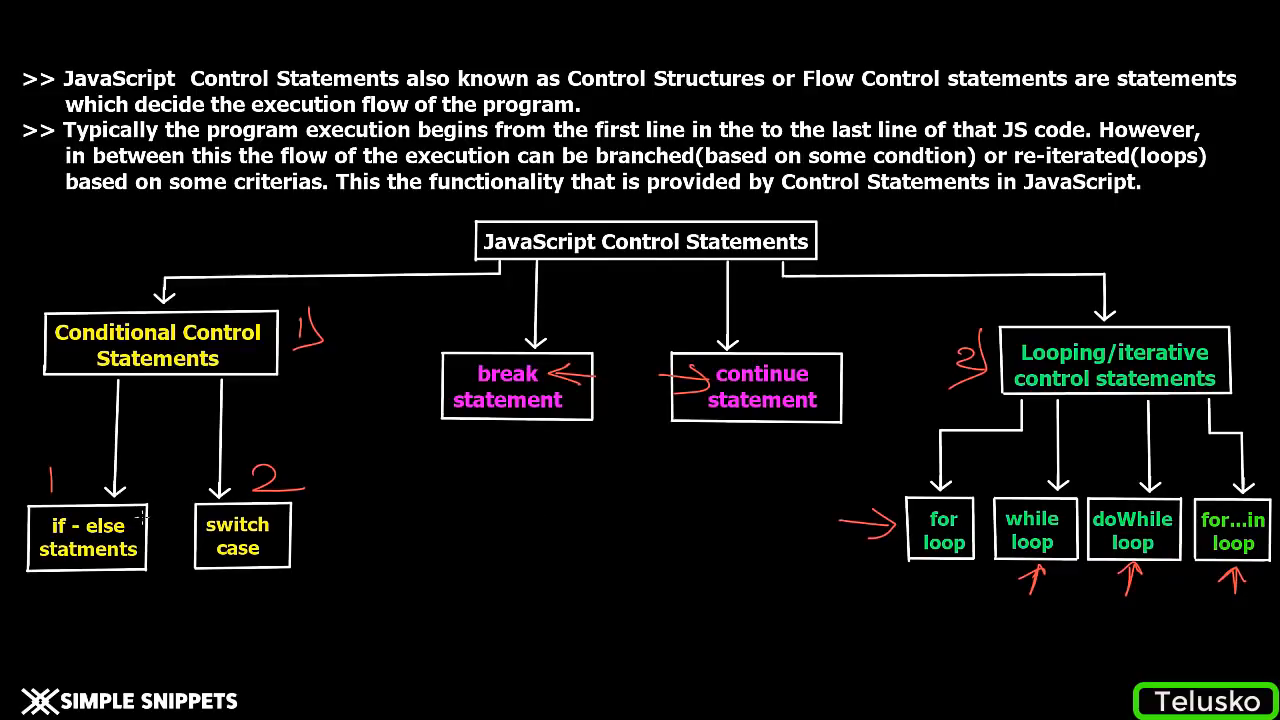